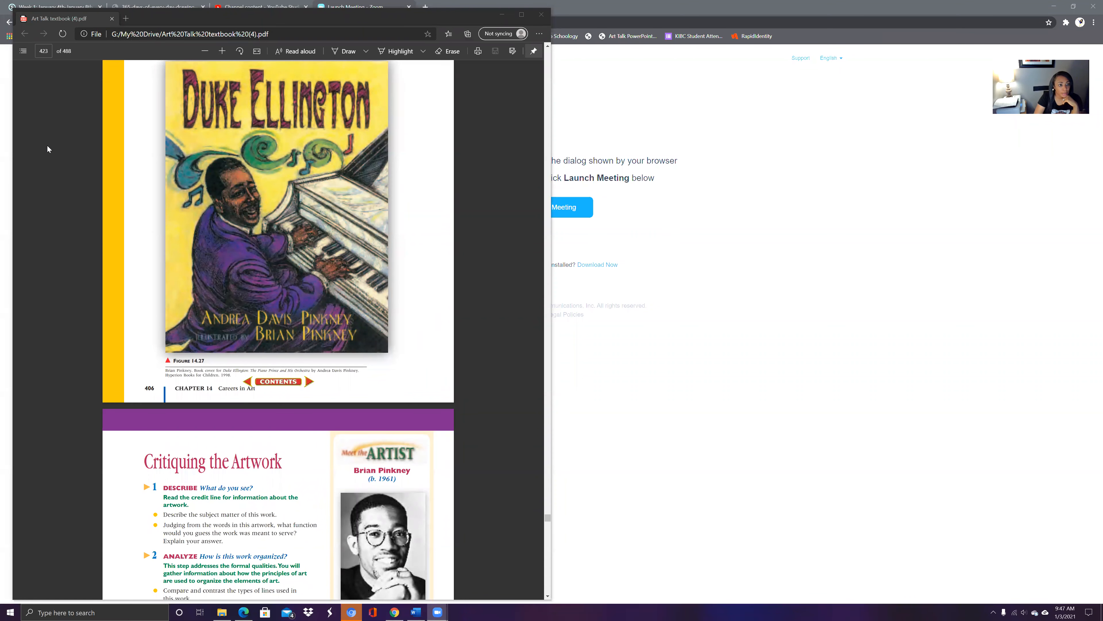
mouse_move(446, 262)
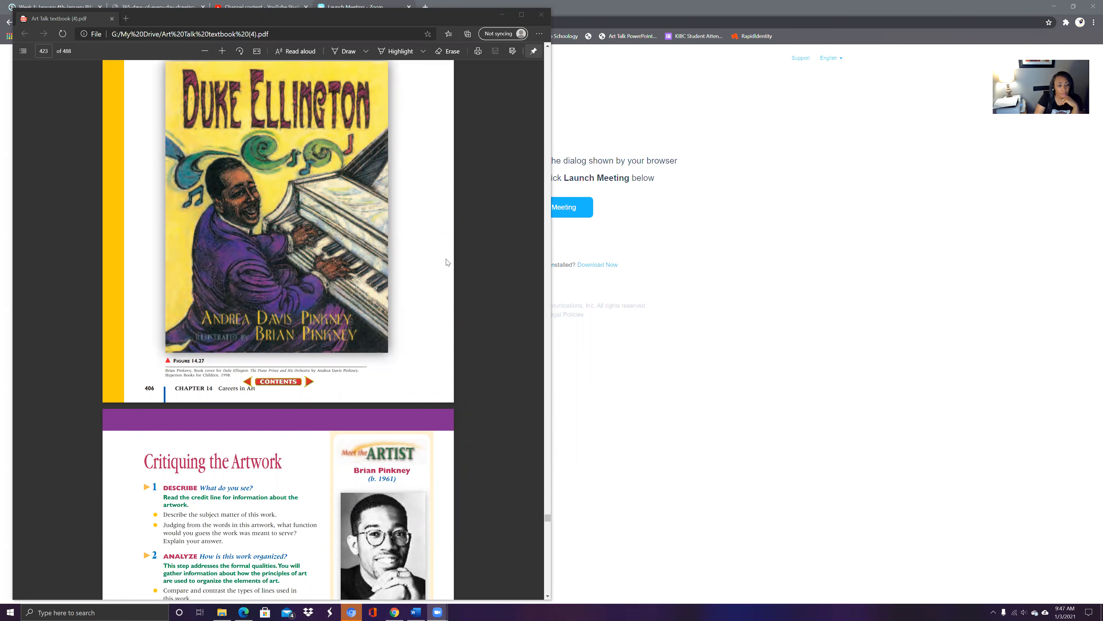
mouse_move(303, 138)
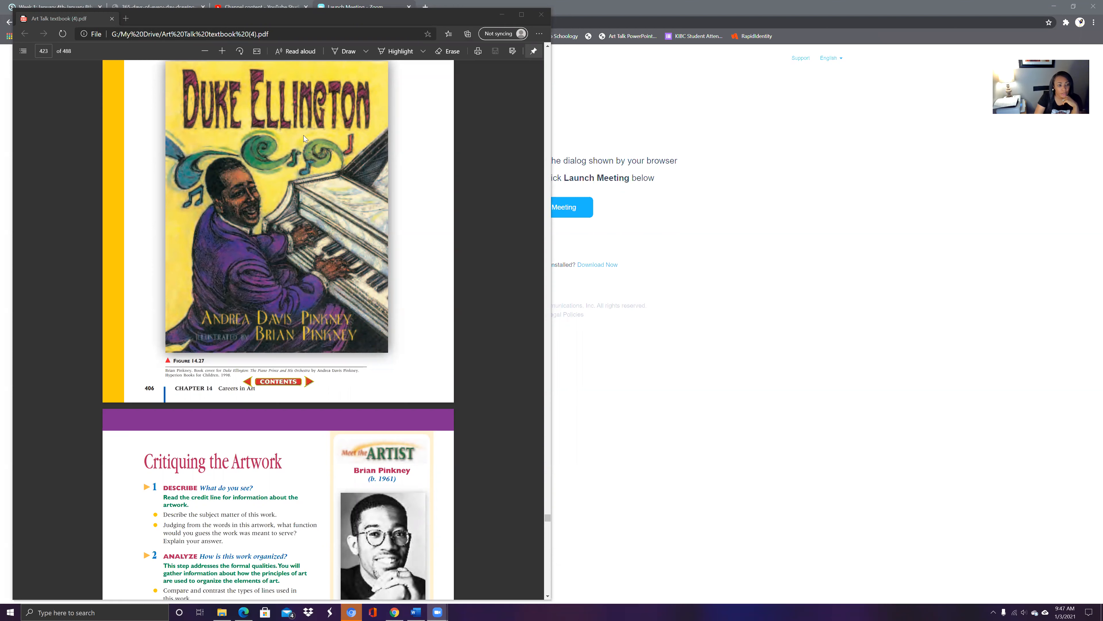
Step: Scroll the Art Talk PDF from the Duke Ellington cover to the Critiquing the Artwork questions on page 407
scroll("up", 3)
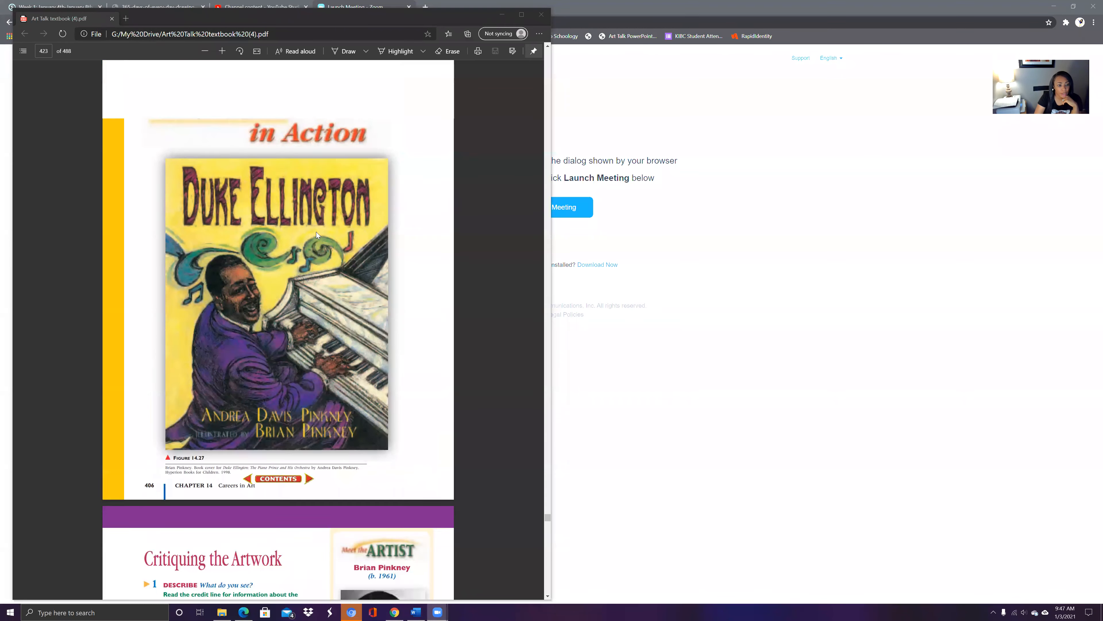
scroll("up", 3)
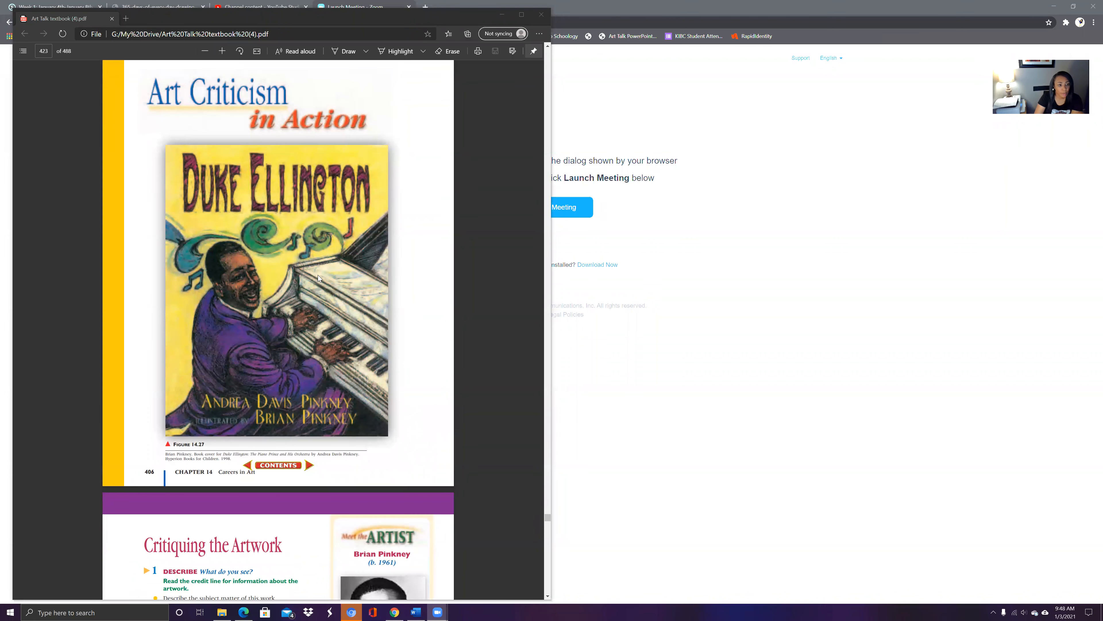
scroll("down", 3)
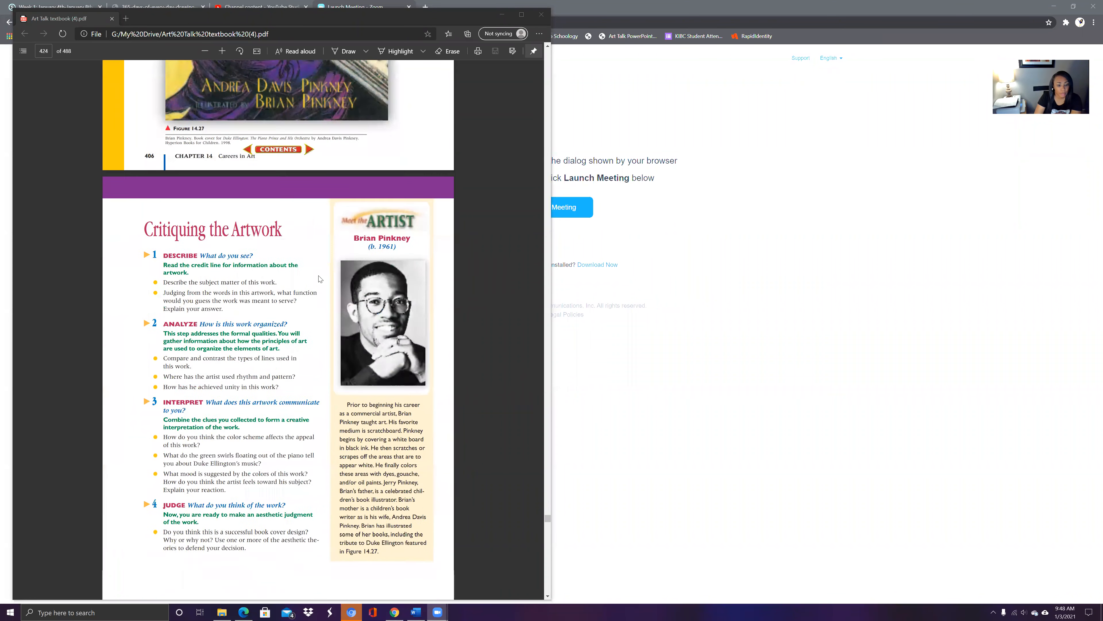
scroll("down", 3)
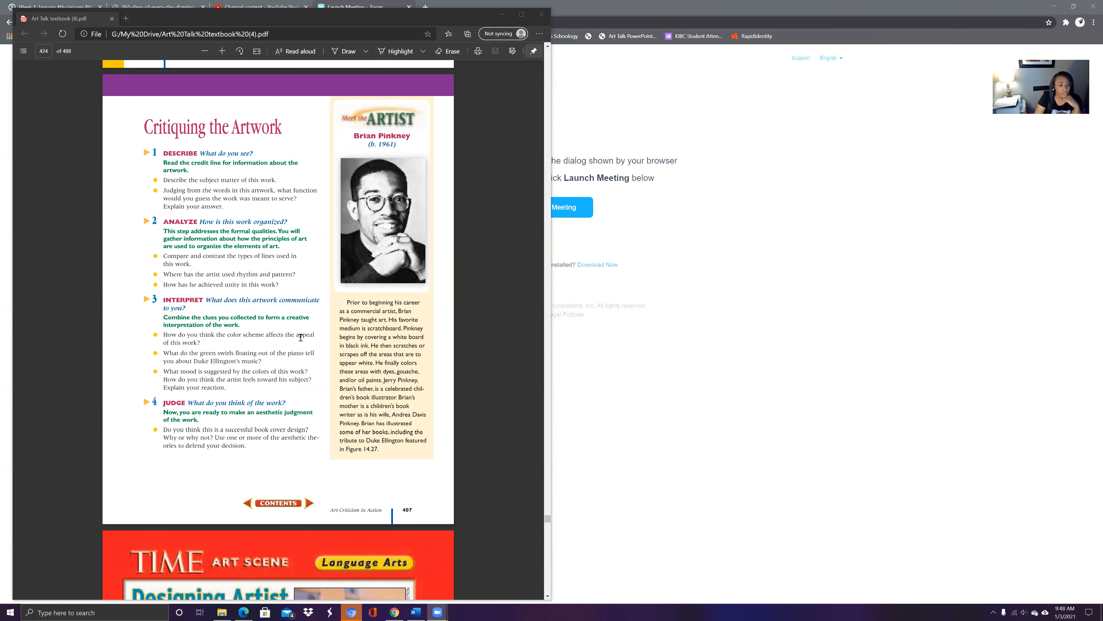
scroll("up", 3)
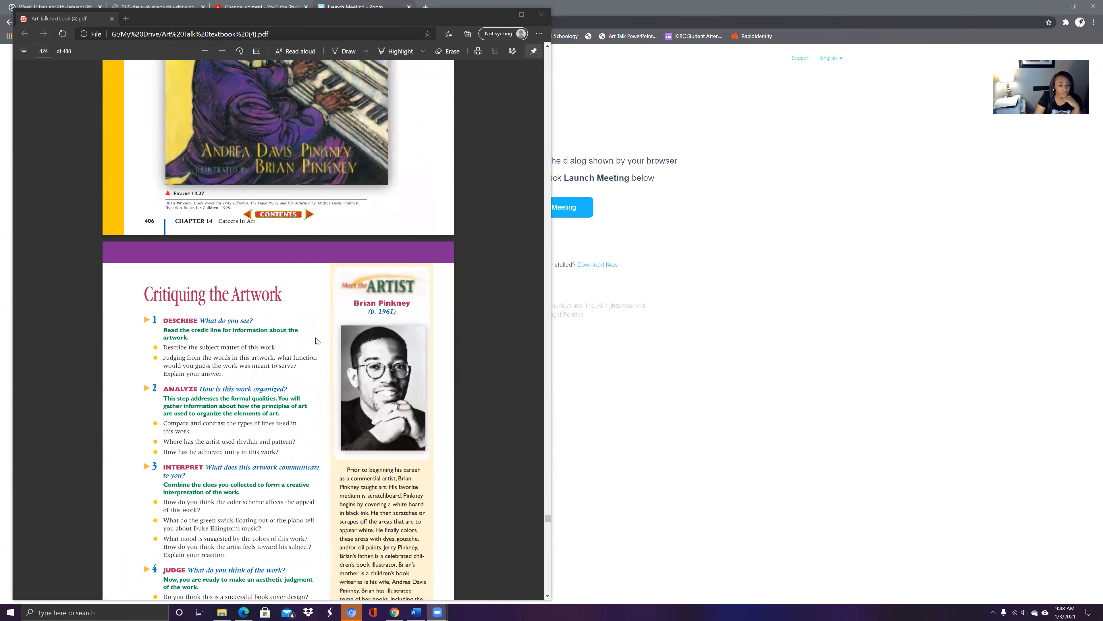
mouse_move(186, 345)
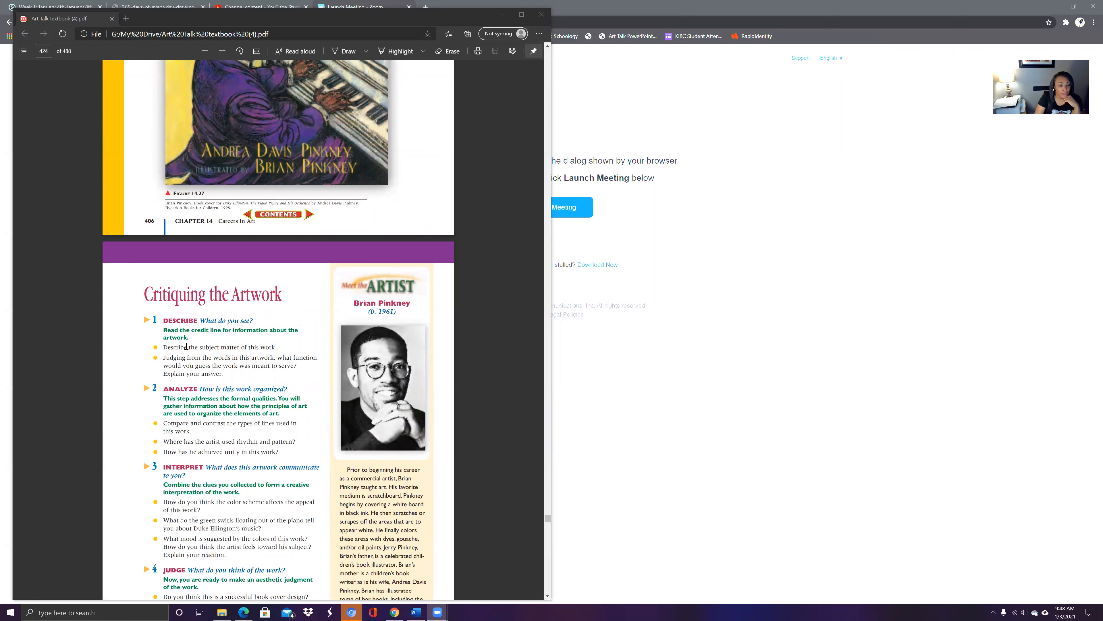
scroll("down", 3)
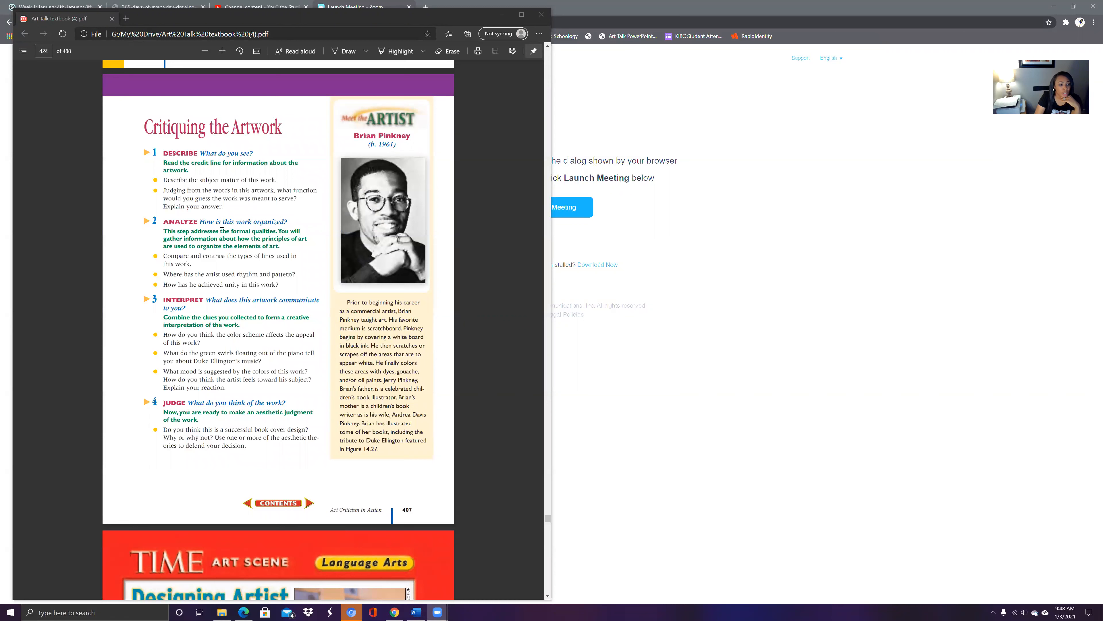
mouse_move(181, 244)
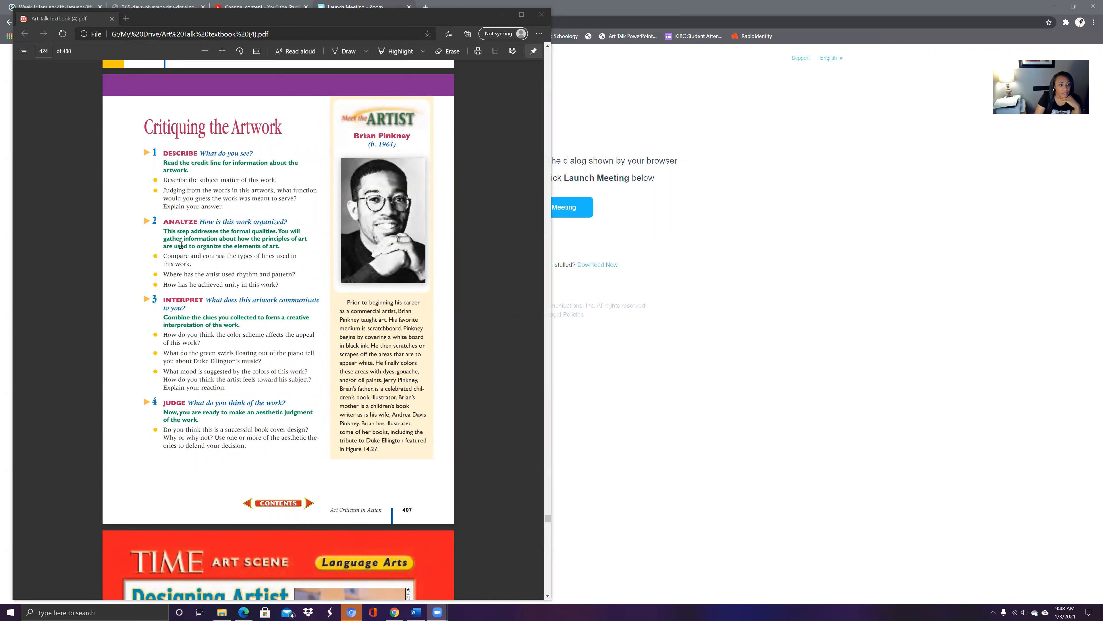
mouse_move(307, 261)
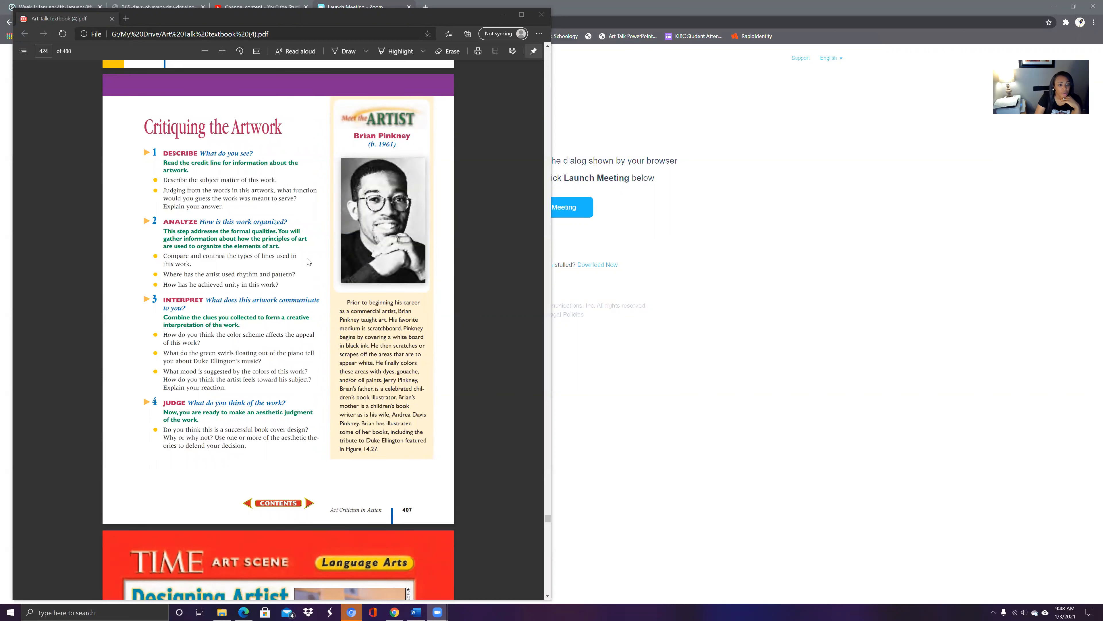
mouse_move(276, 283)
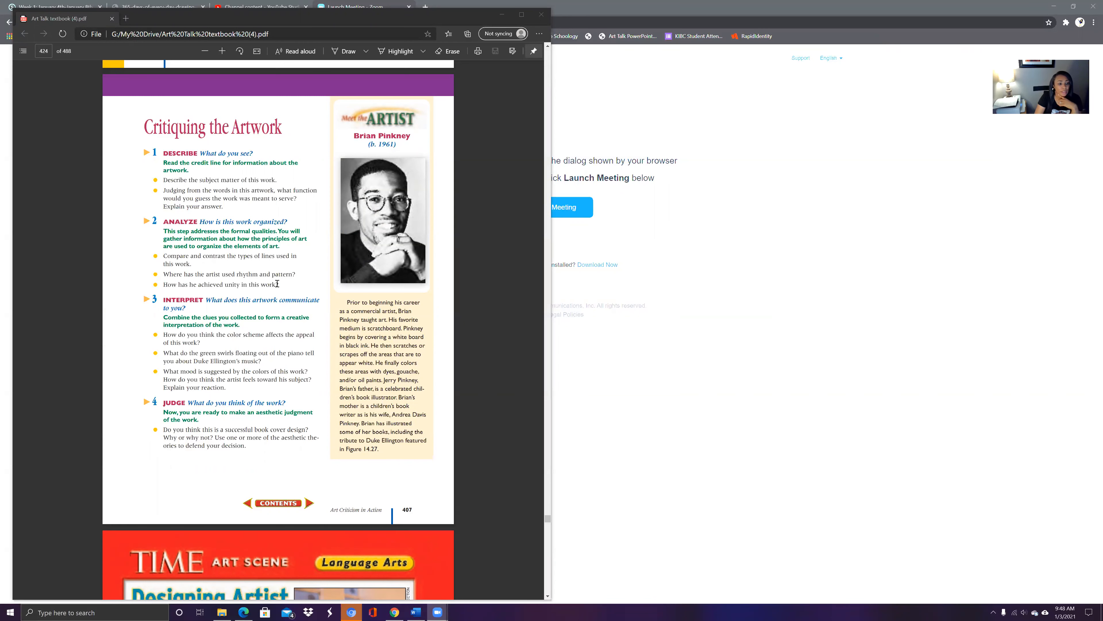
mouse_move(178, 277)
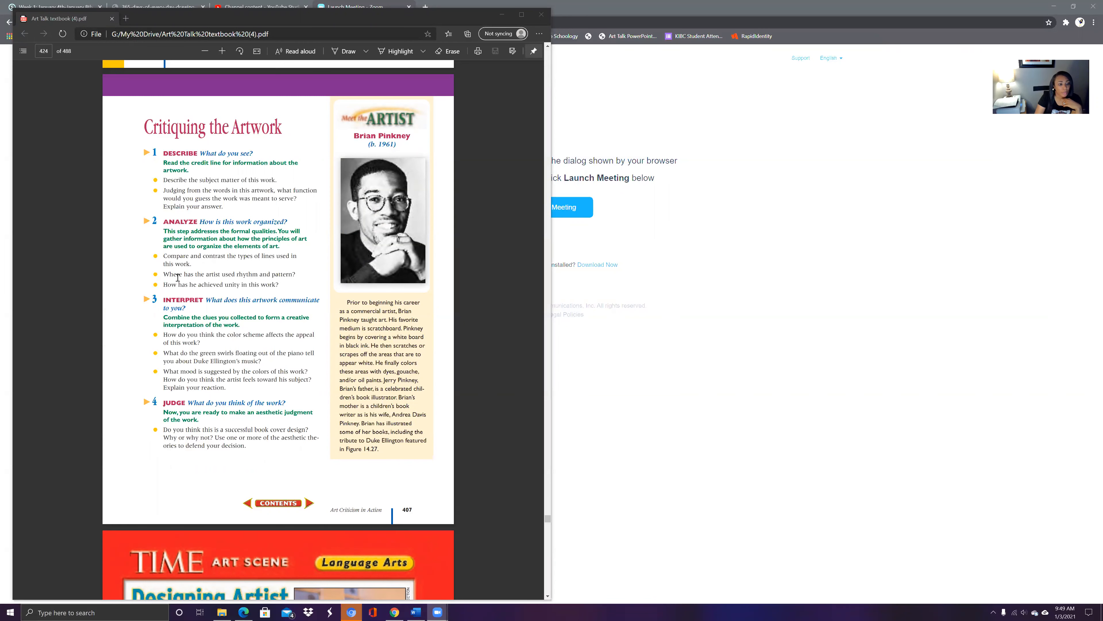
mouse_move(357, 270)
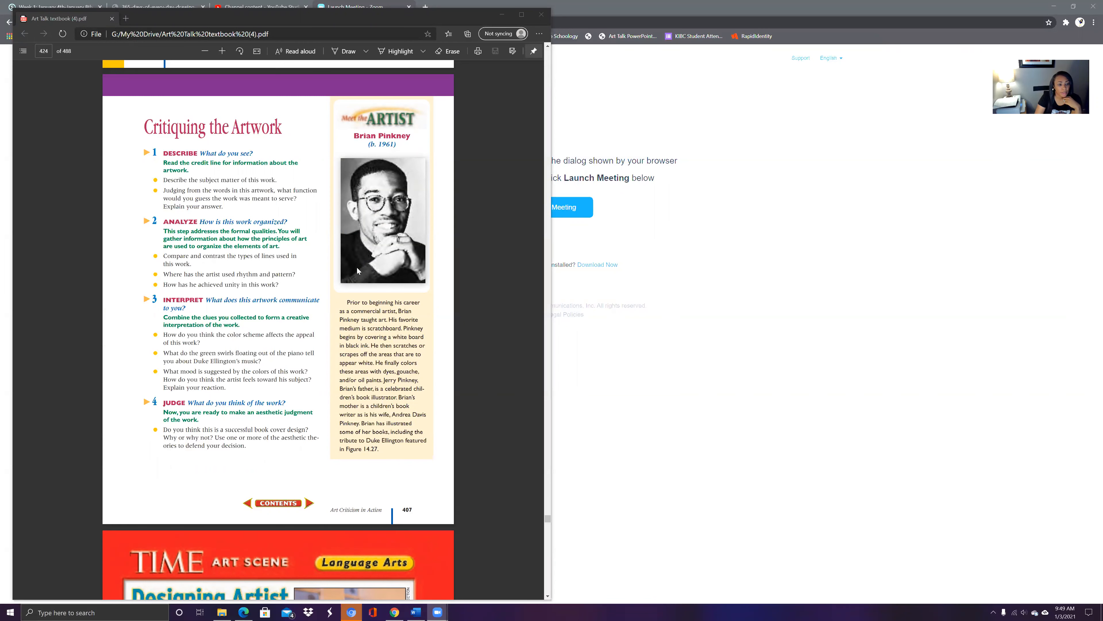
scroll("up", 3)
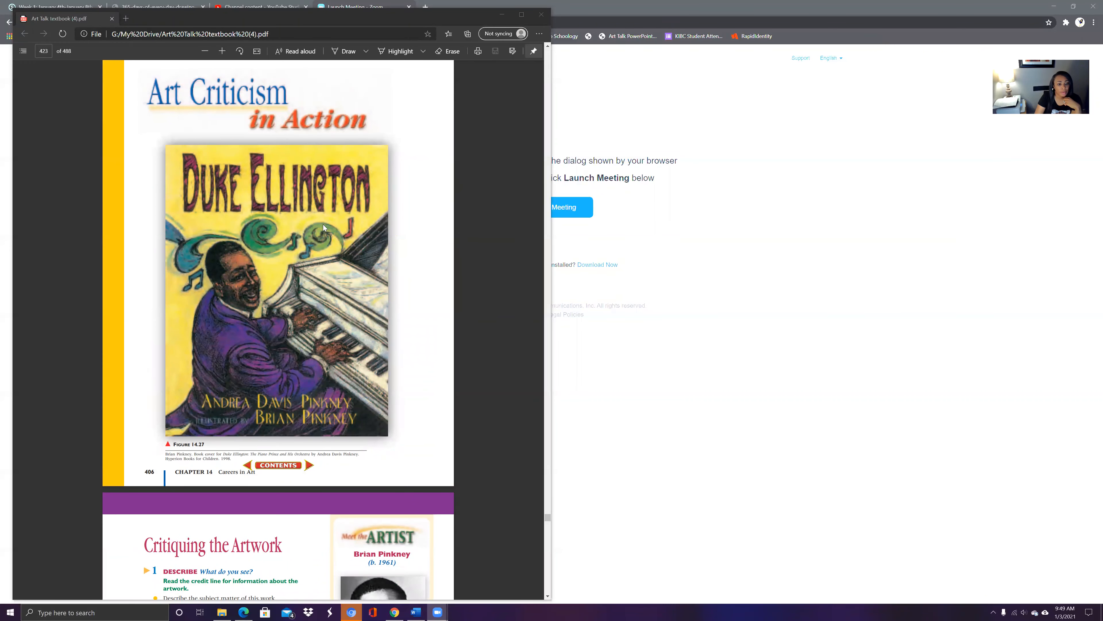
mouse_move(258, 239)
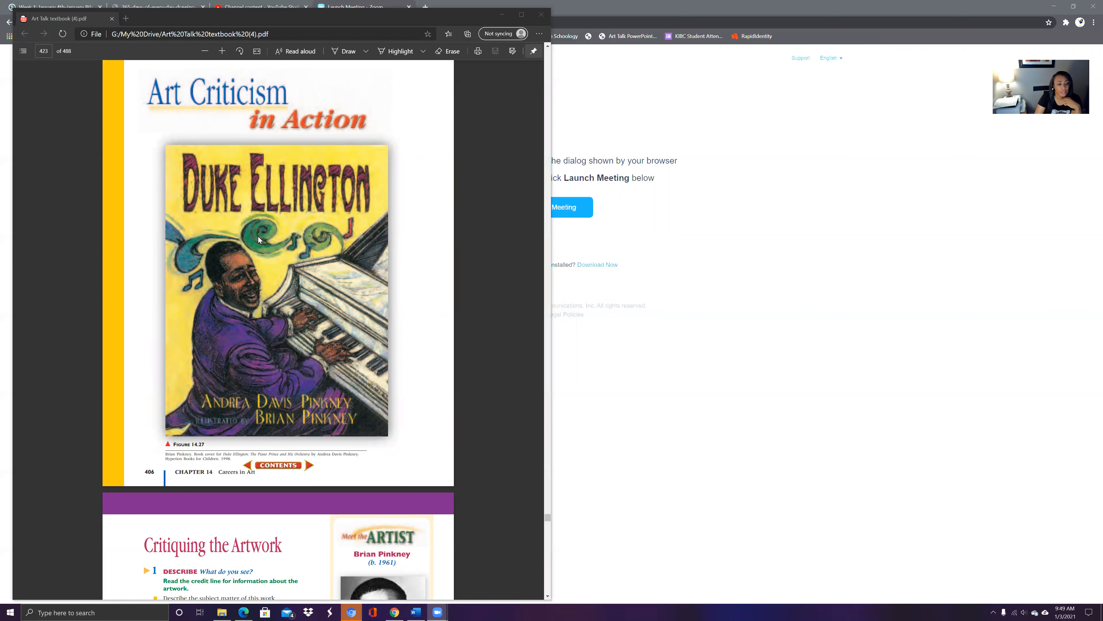
scroll("down", 3)
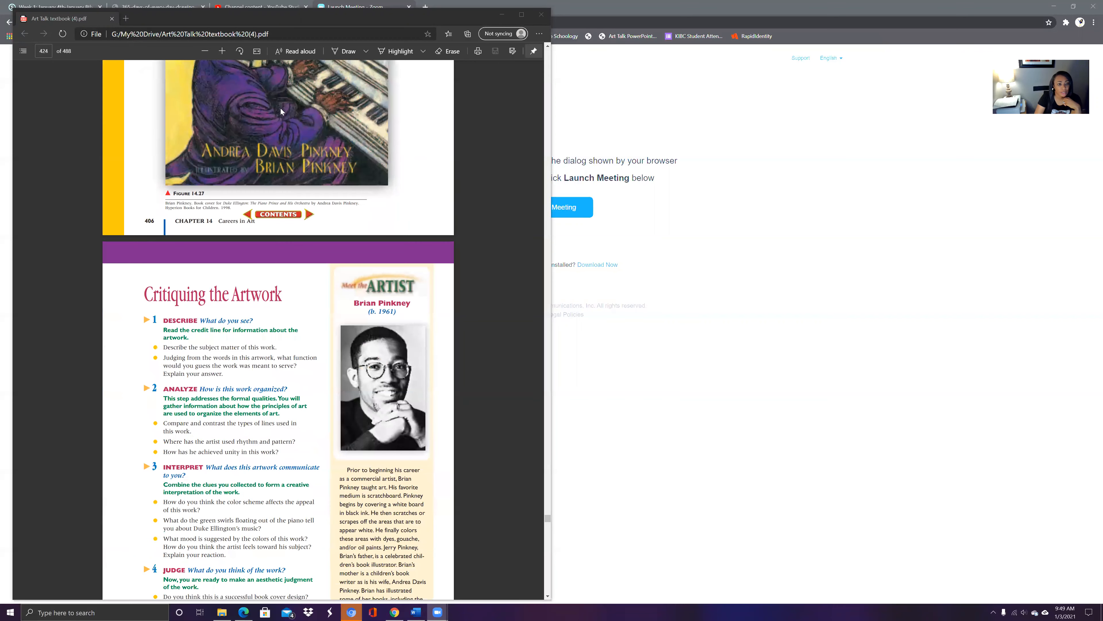
mouse_move(242, 184)
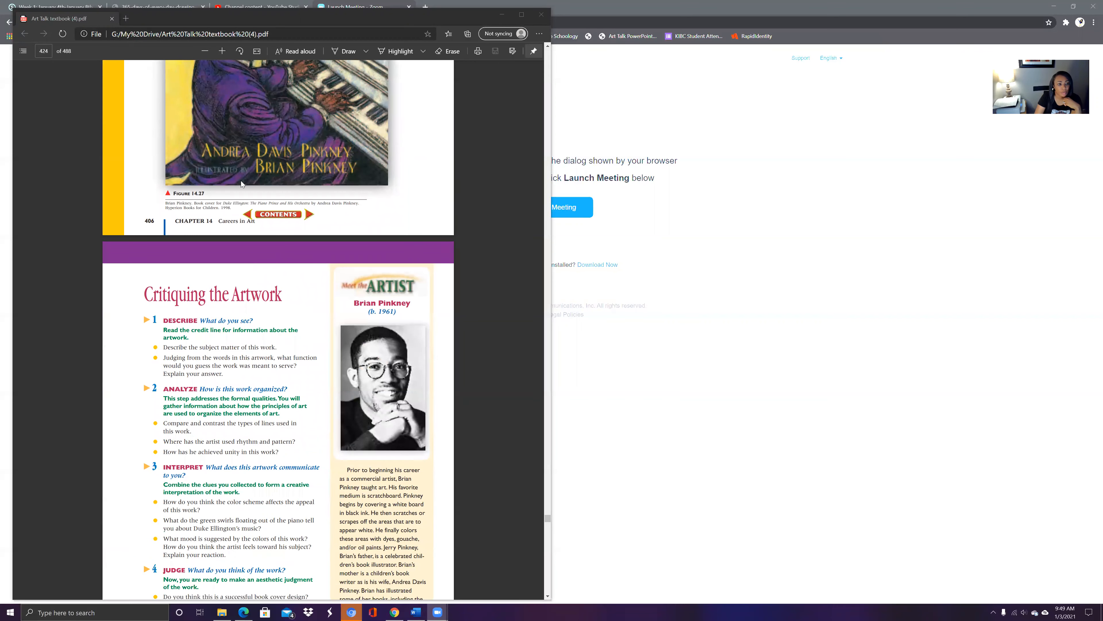
scroll("down", 3)
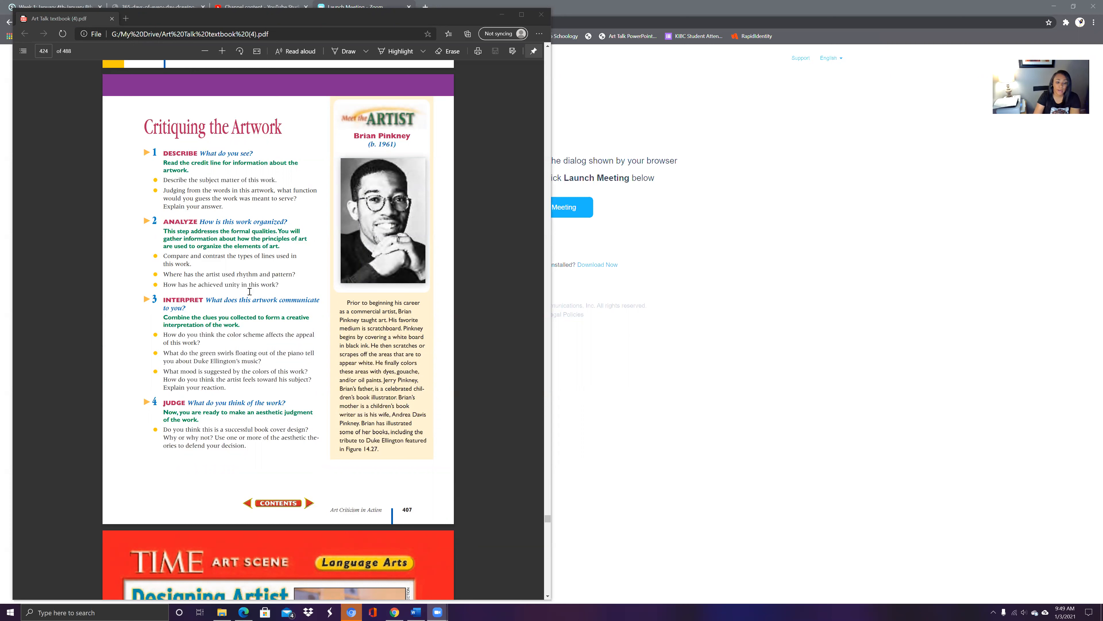
mouse_move(273, 478)
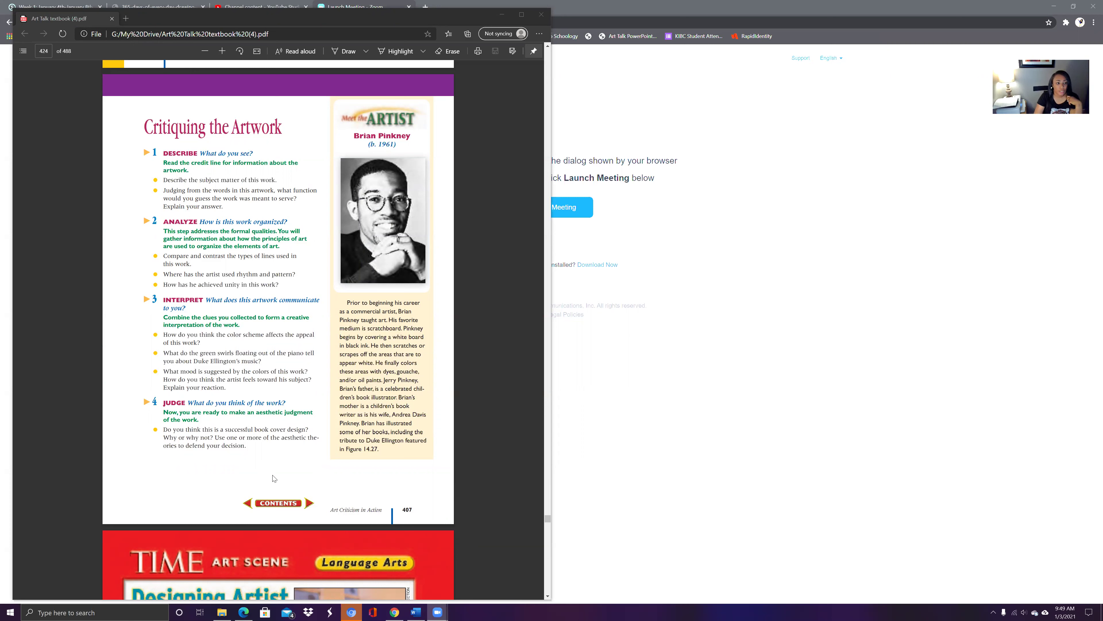
mouse_move(297, 396)
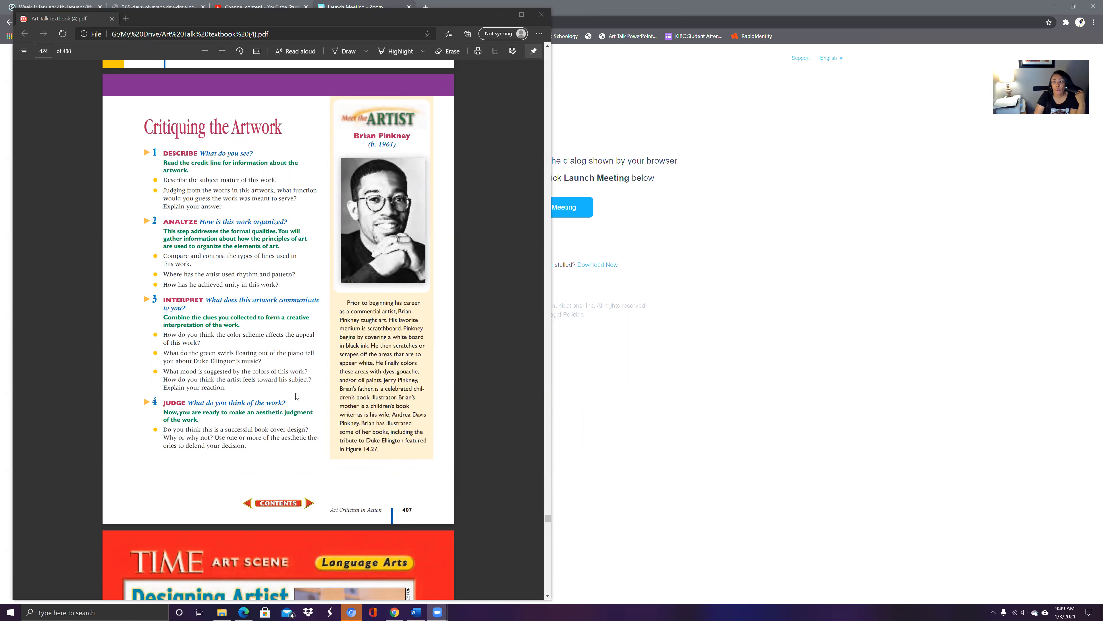
scroll("up", 3)
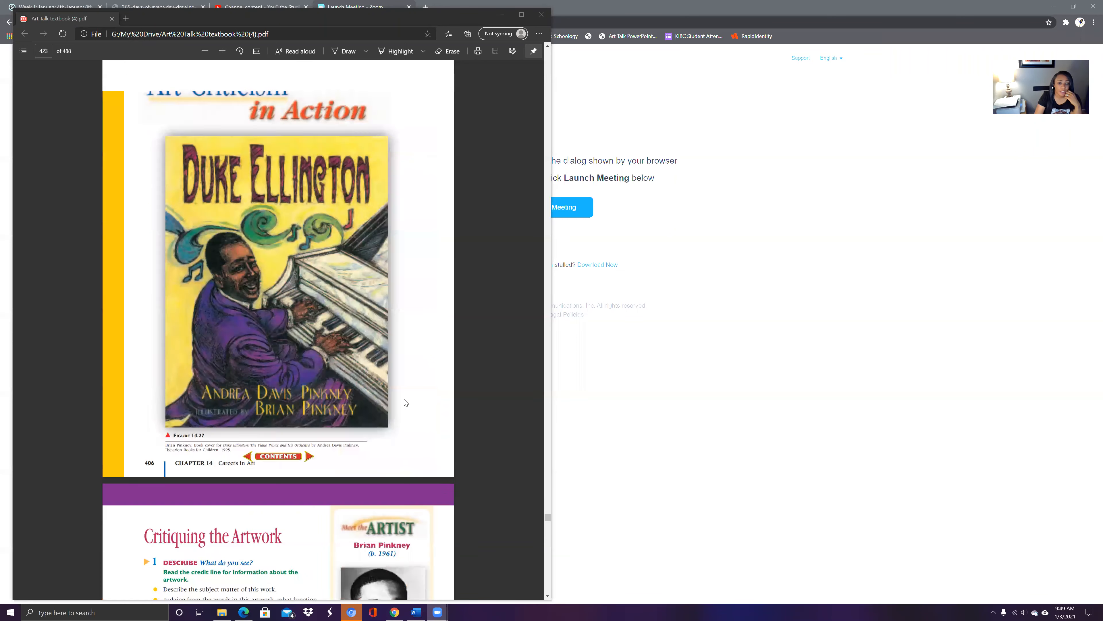
scroll("up", 3)
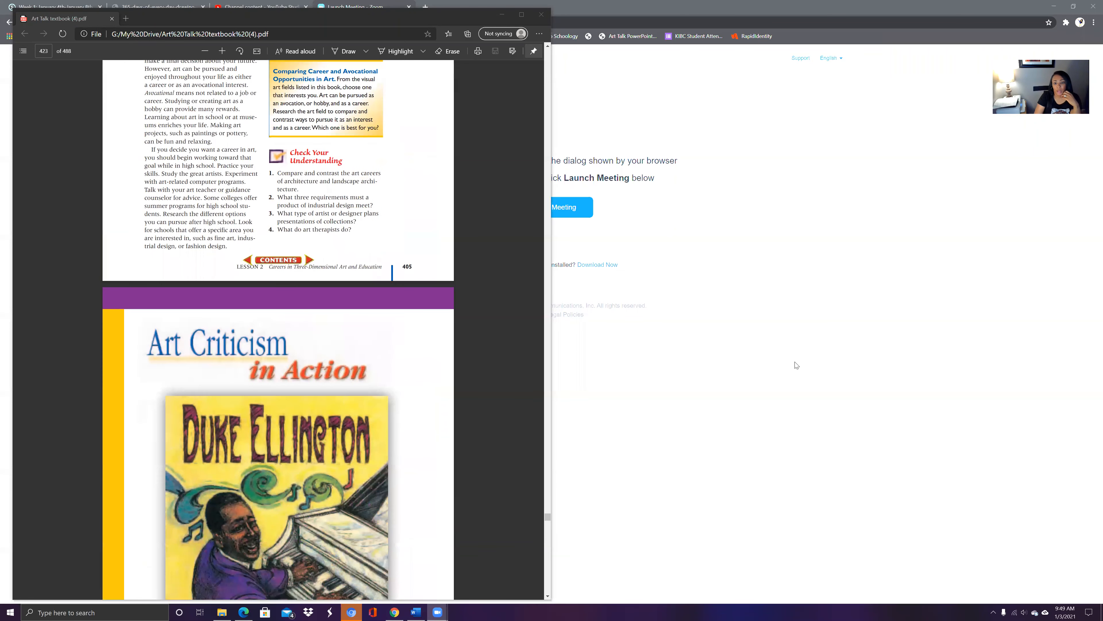
Step: Minimize the Edge PDF window so Chrome's Zoom Launch Meeting page shows
left_click(363, 6)
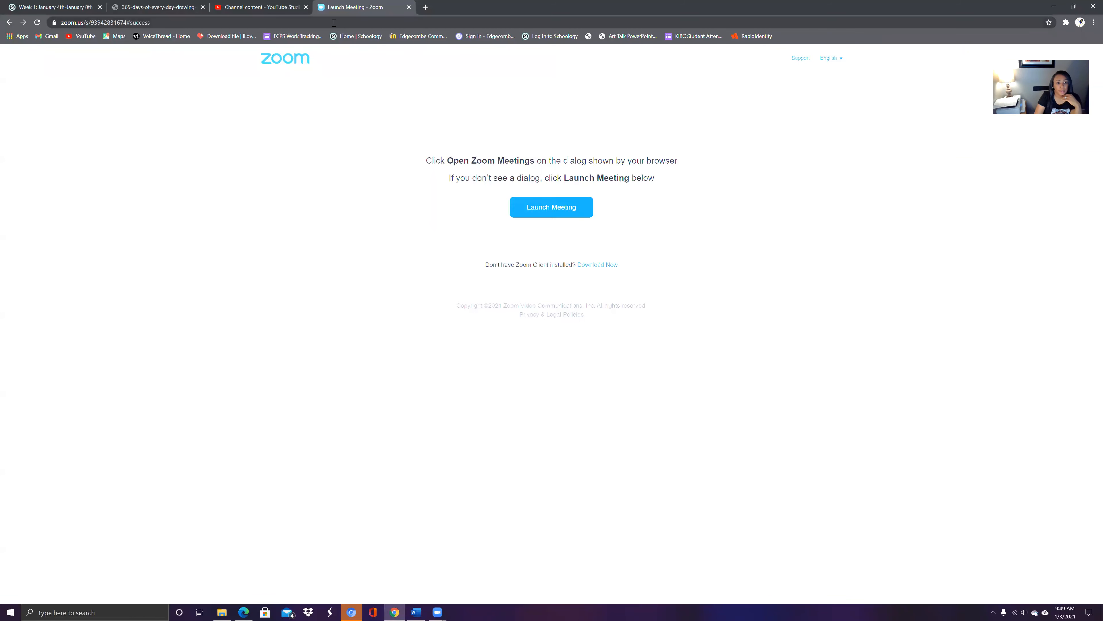
mouse_move(322, 19)
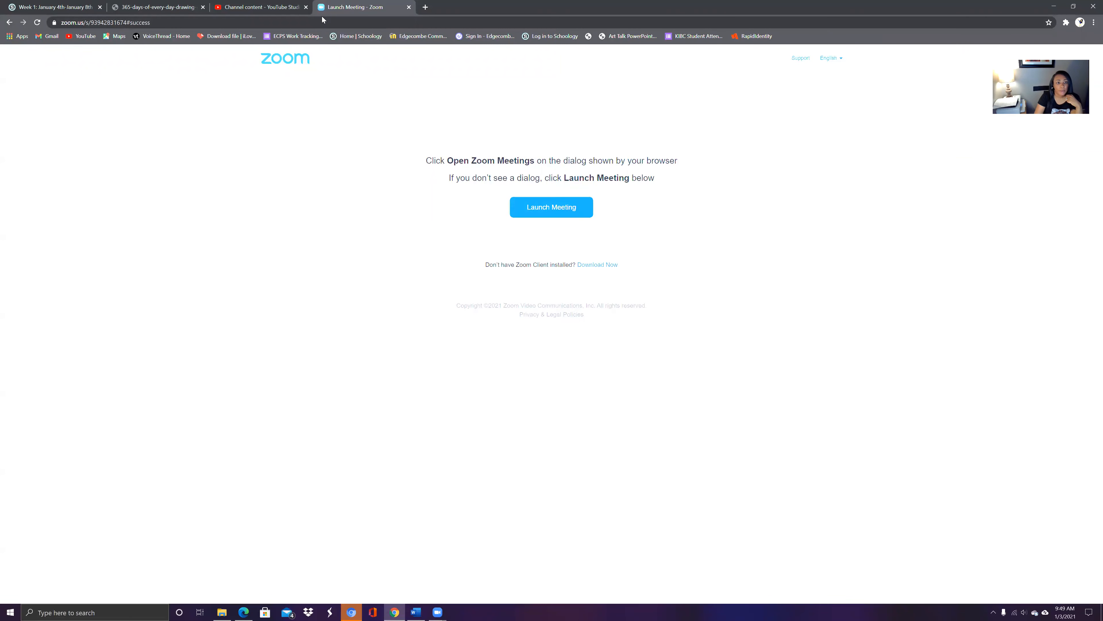
mouse_move(221, 106)
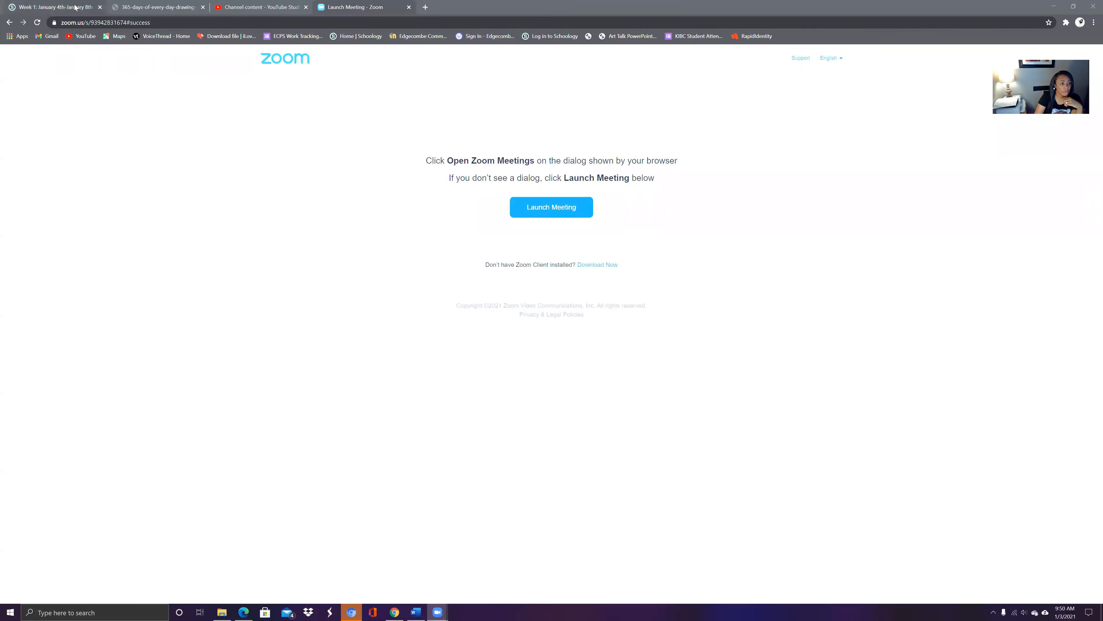
Step: From the Week 1 Schoology materials, open the Friday Eye Openers Week 1 Art 4 assignment
left_click(53, 6)
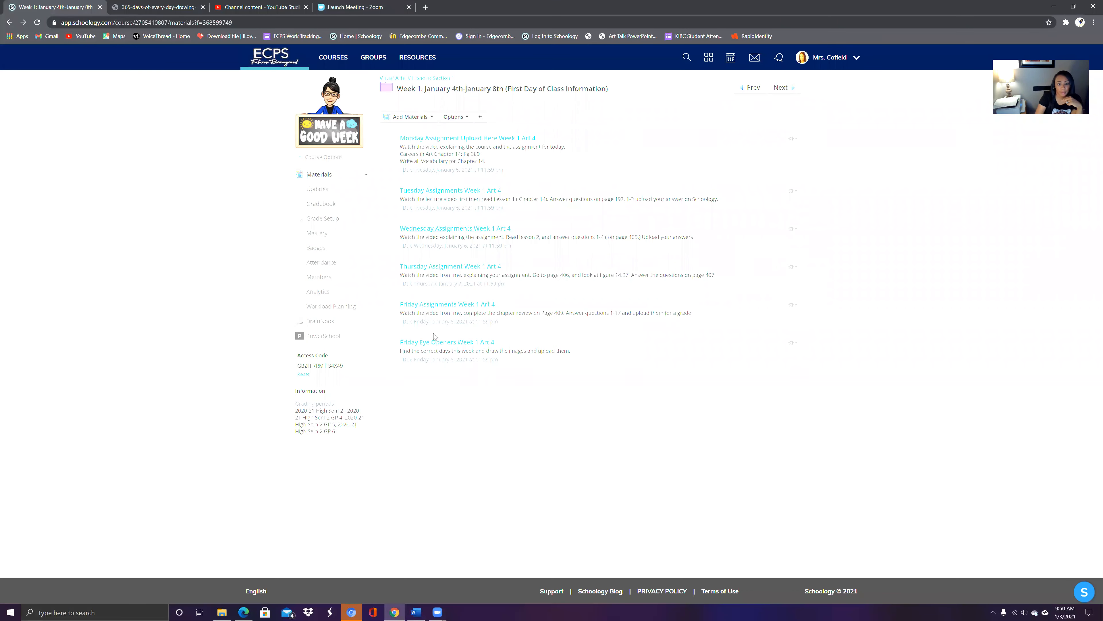
mouse_move(419, 78)
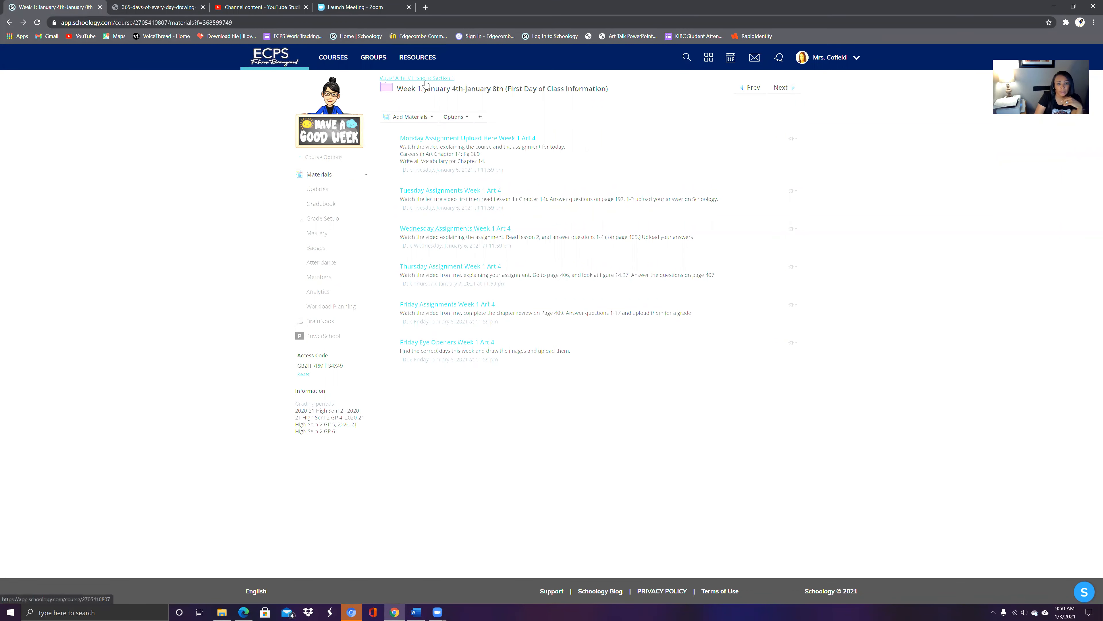
left_click(415, 77)
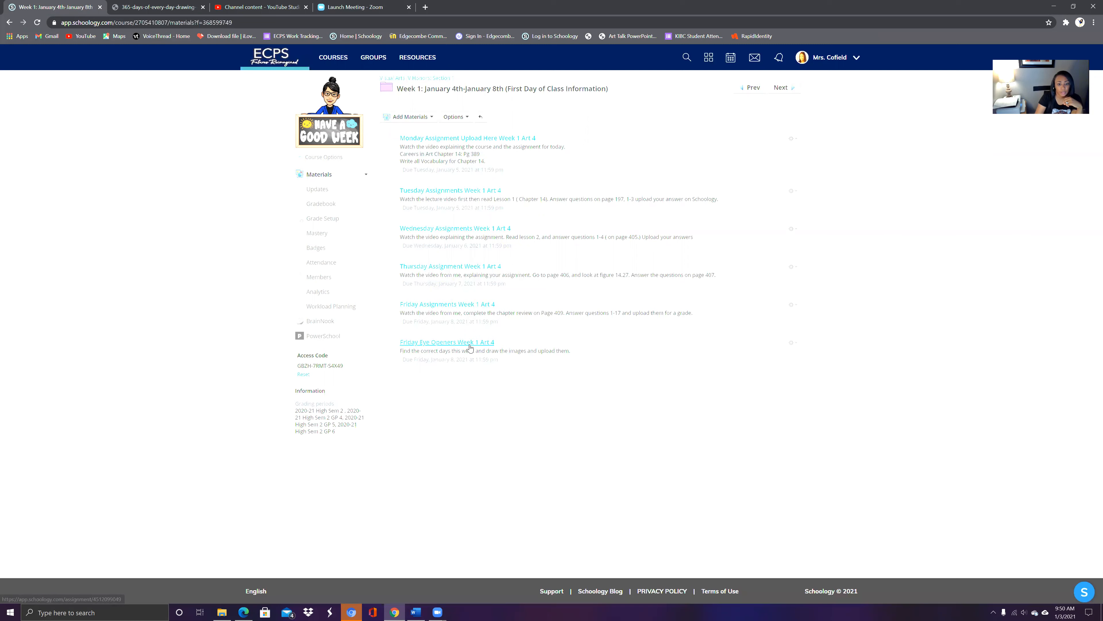
left_click(446, 342)
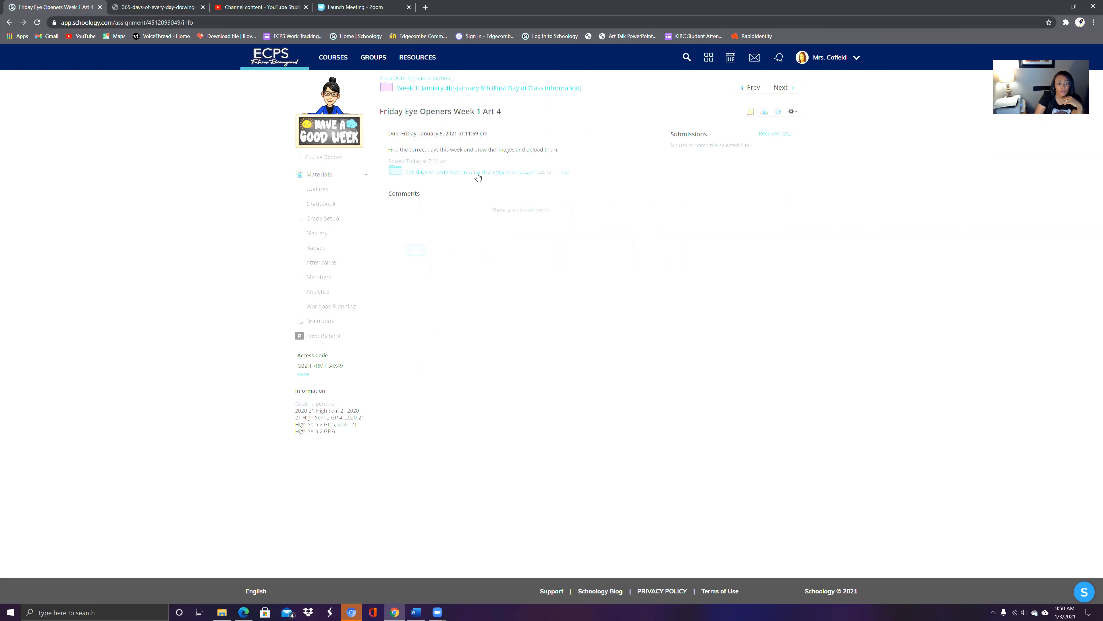
Step: Open the attached 365-days Every Day Drawing Challenge PDF showing January prompts
left_click(478, 172)
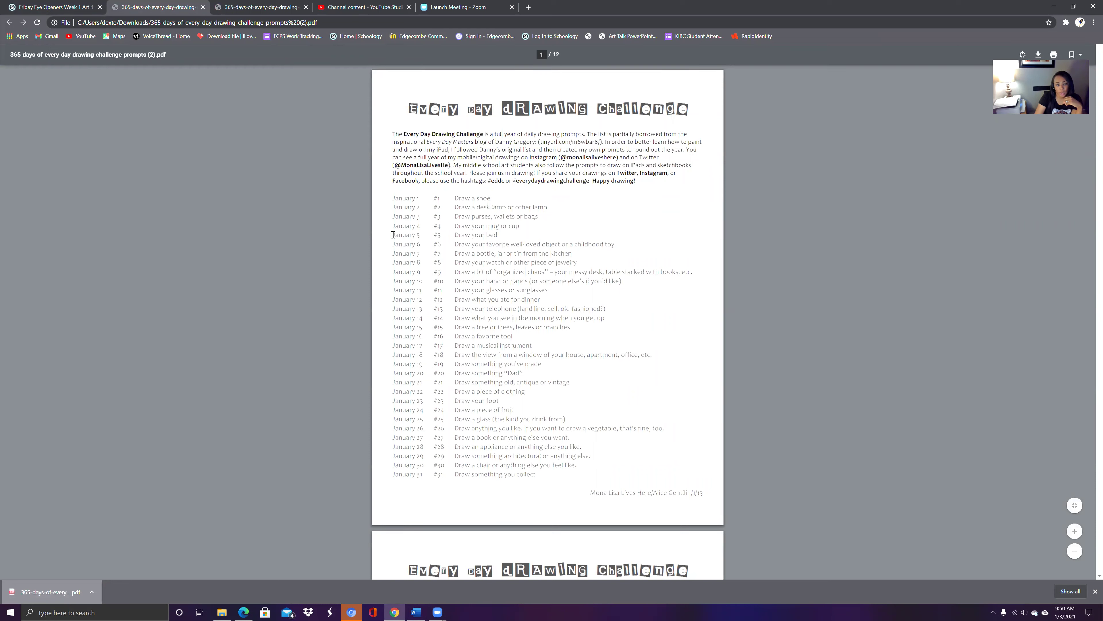
scroll("down", 3)
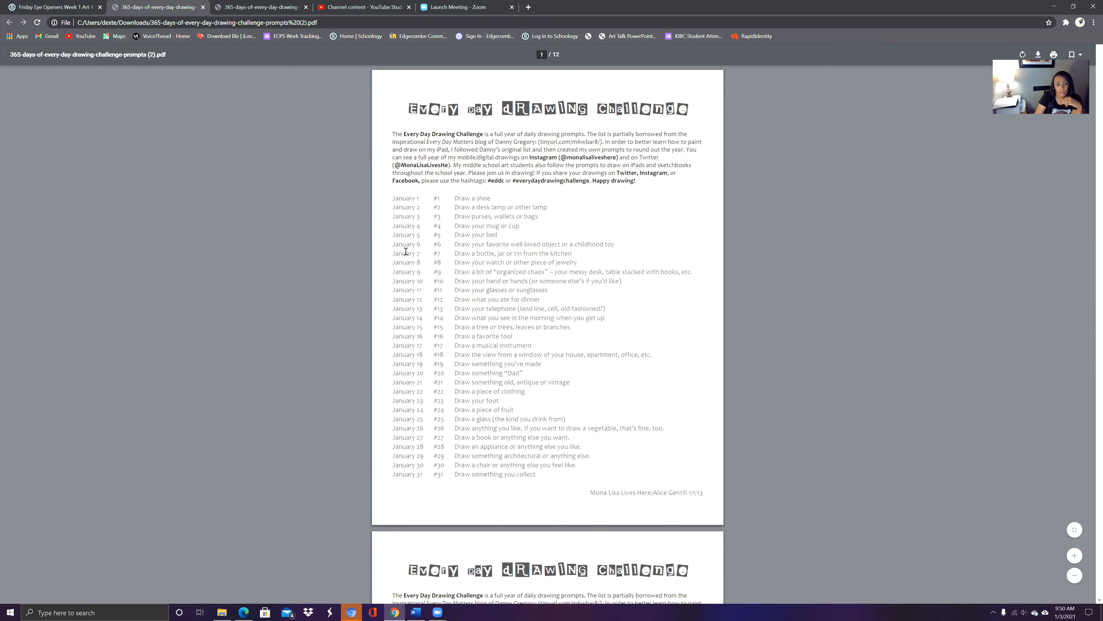
mouse_move(492, 232)
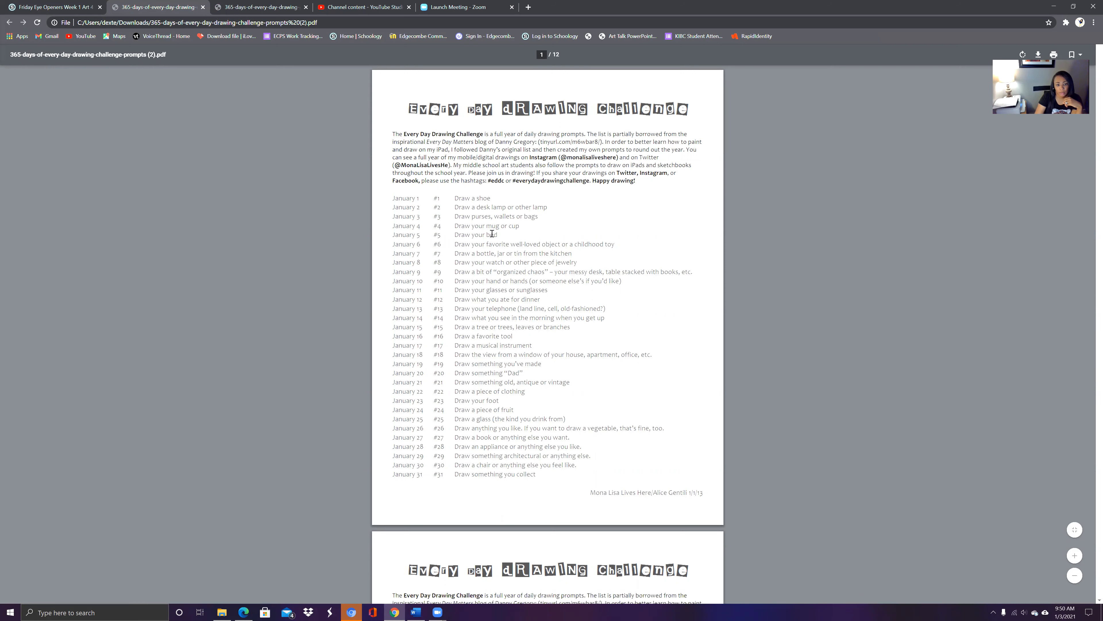
mouse_move(451, 244)
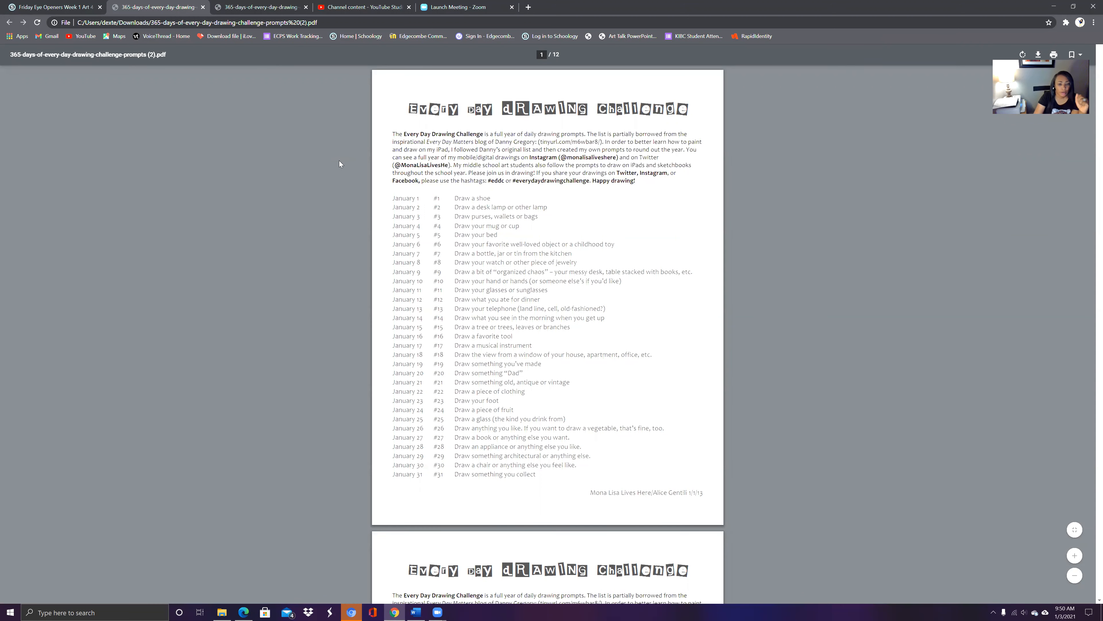
mouse_move(258, 56)
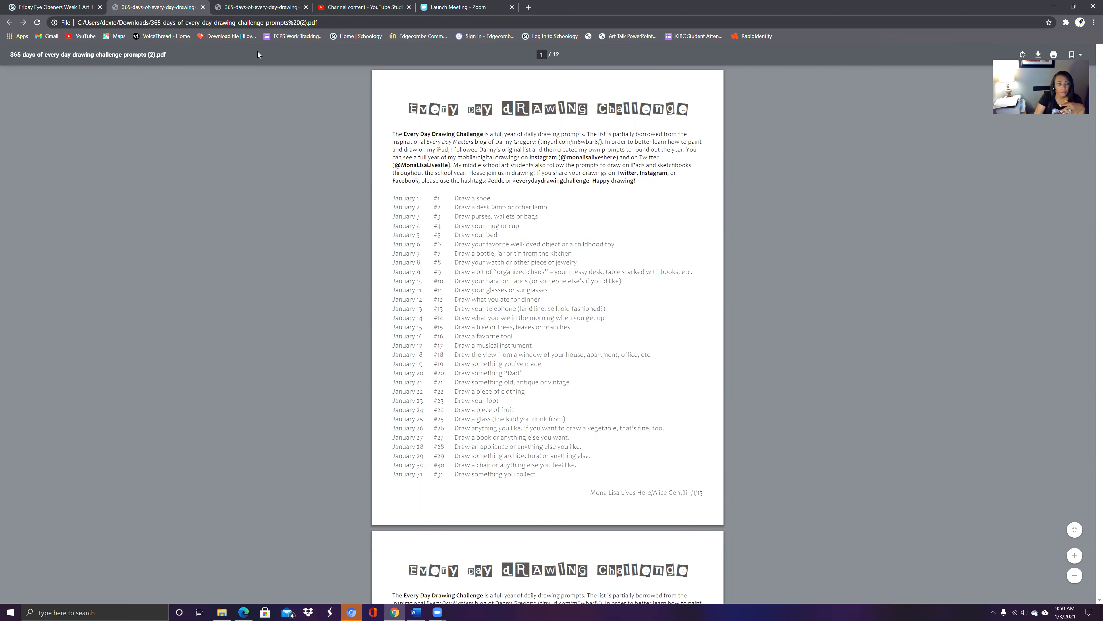